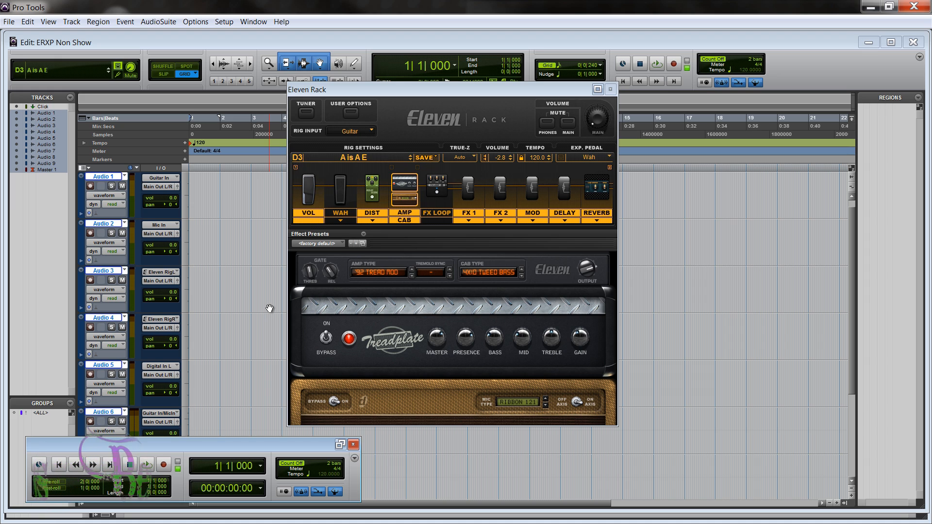
mouse_move(429, 291)
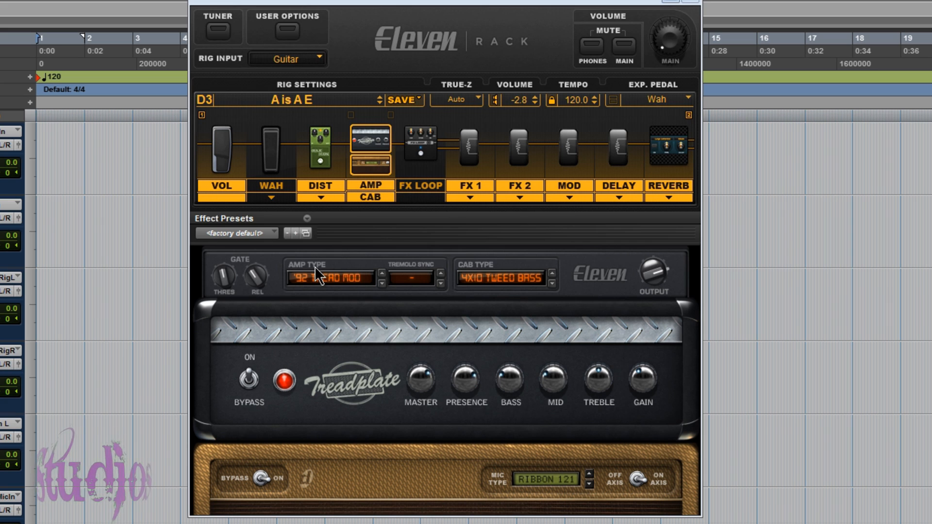
mouse_move(580, 156)
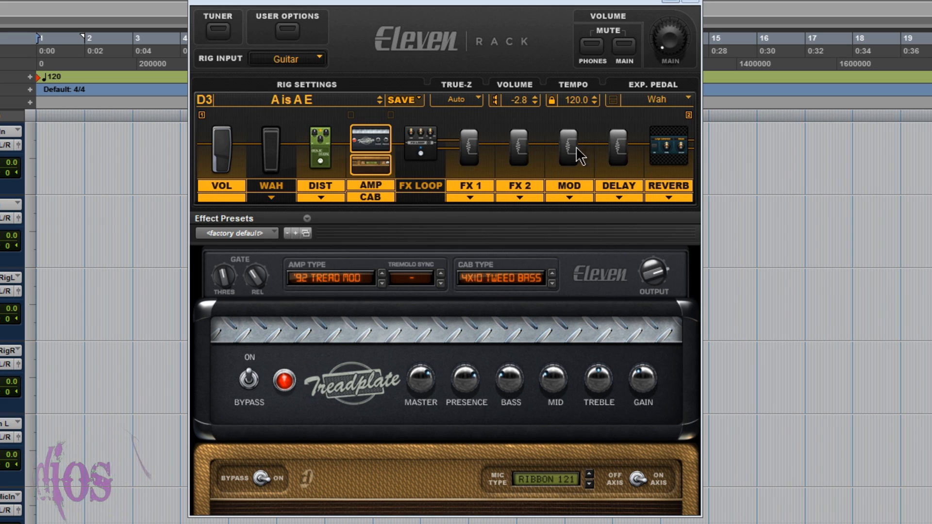
mouse_move(620, 167)
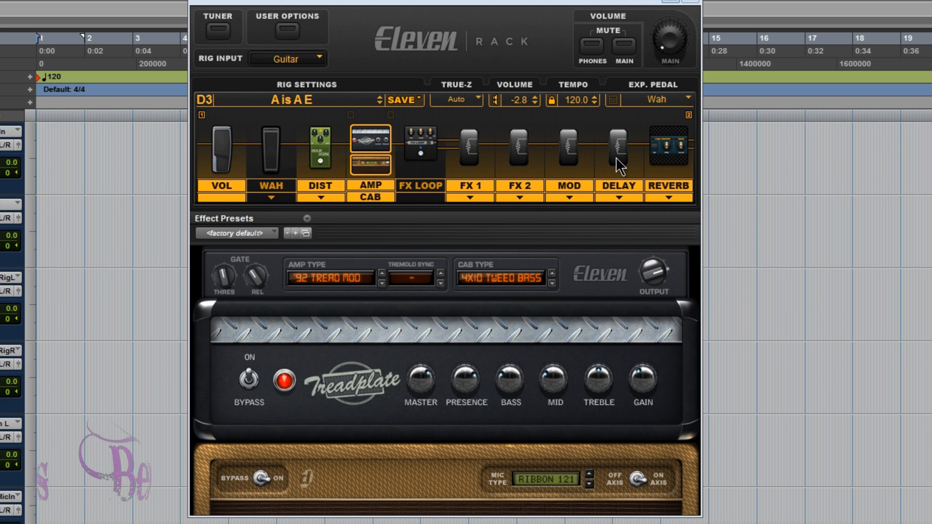
mouse_move(330, 165)
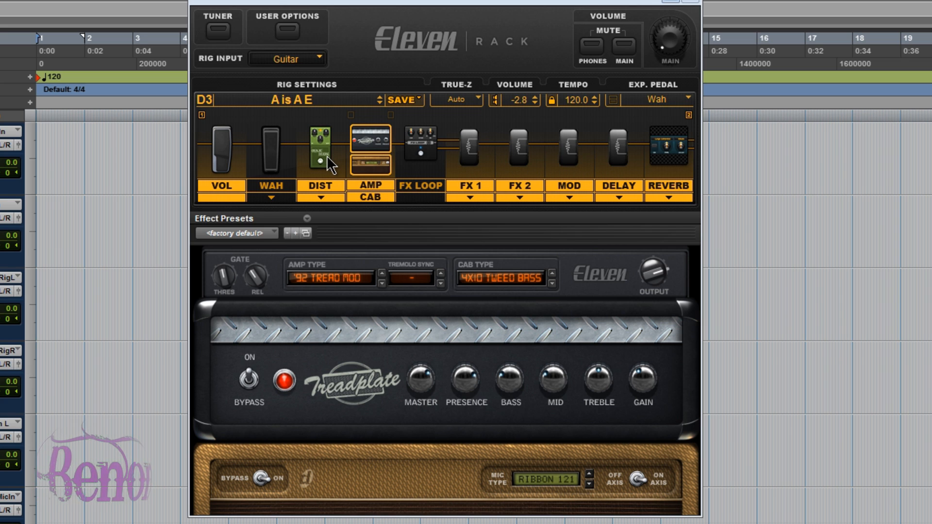
left_click(287, 26)
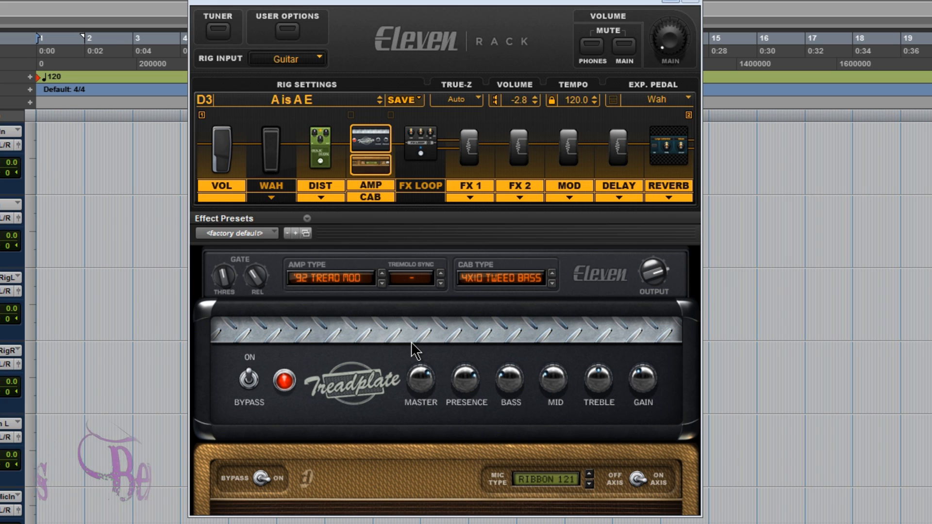
mouse_move(270, 131)
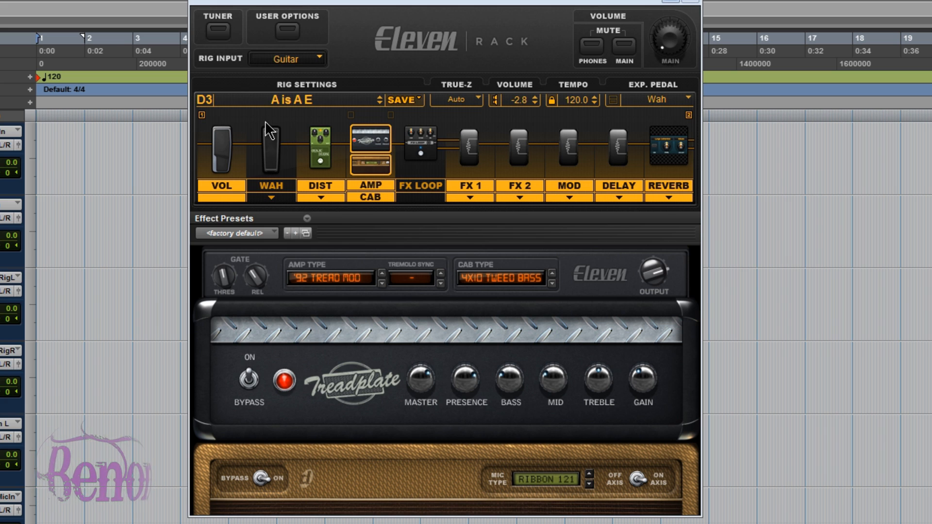
mouse_move(313, 116)
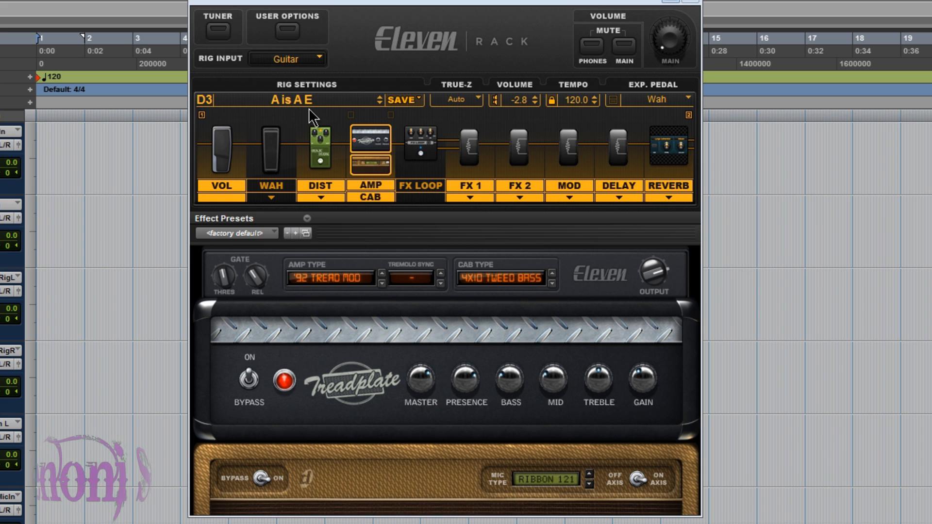